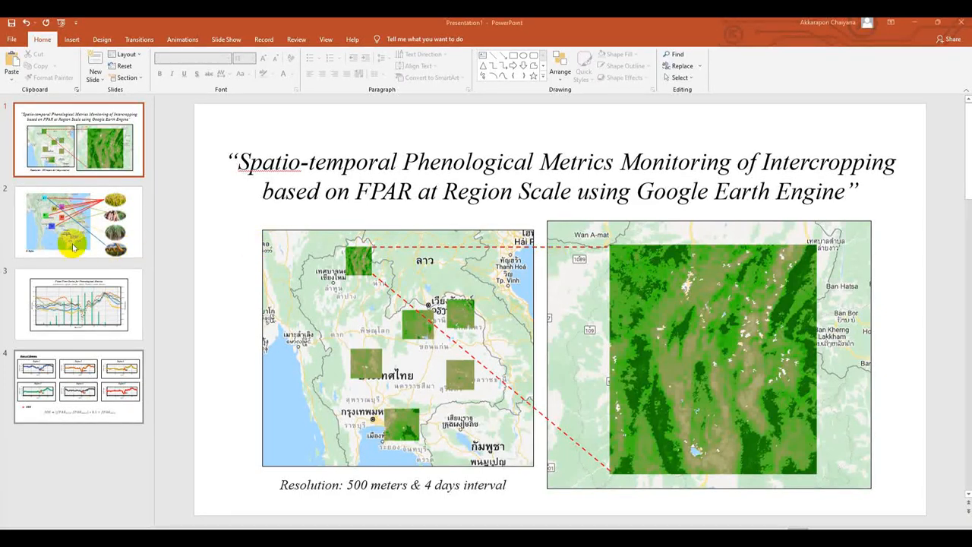
Step: Select the slide 2 thumbnail to display the R 1–R 6 region map with crop photos
{"action": "left_click", "coordinate": [78, 221]}
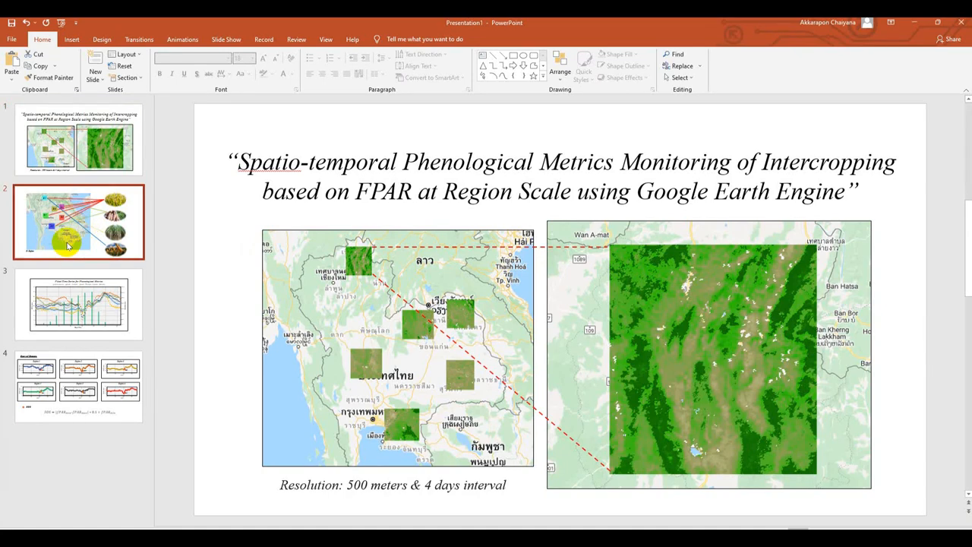
{"action": "left_click", "coordinate": [78, 221]}
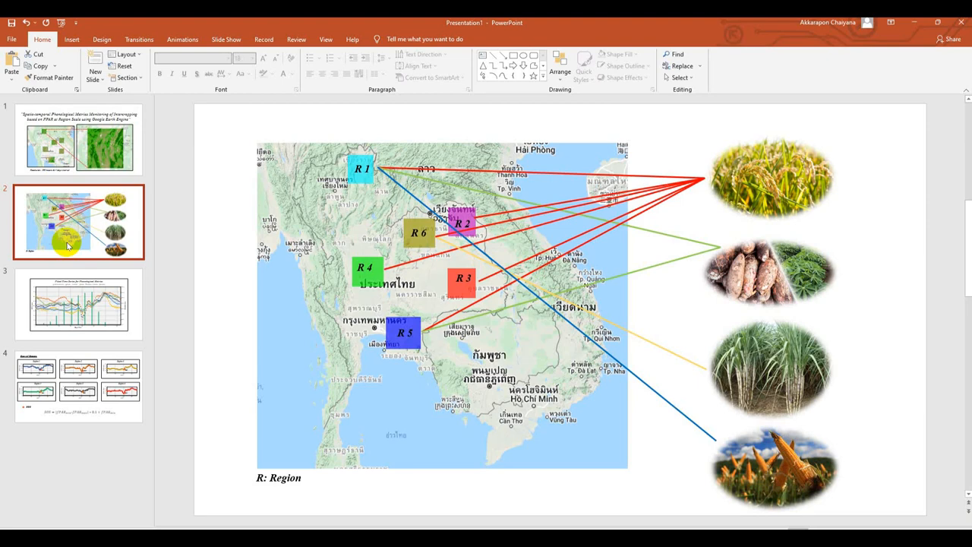
{"action": "mouse_move", "coordinate": [220, 374]}
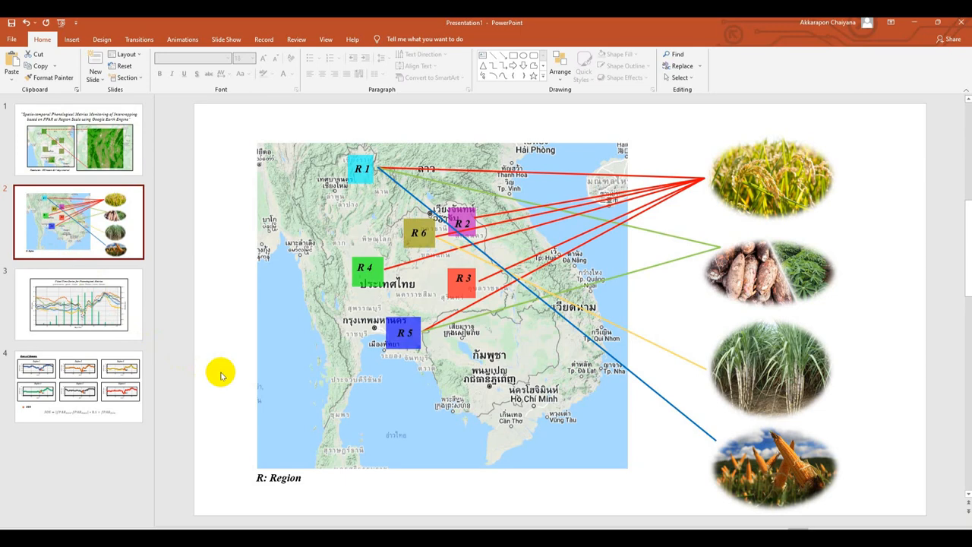
Step: Select the slide 3 thumbnail to show the fitted fPAR time-series chart with rainfall
{"action": "left_click", "coordinate": [79, 303]}
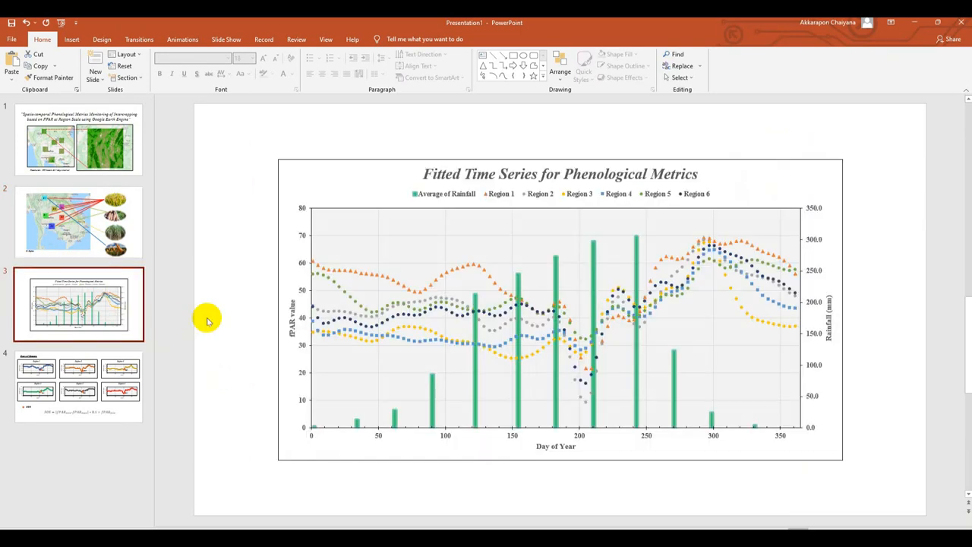
{"action": "mouse_move", "coordinate": [228, 300]}
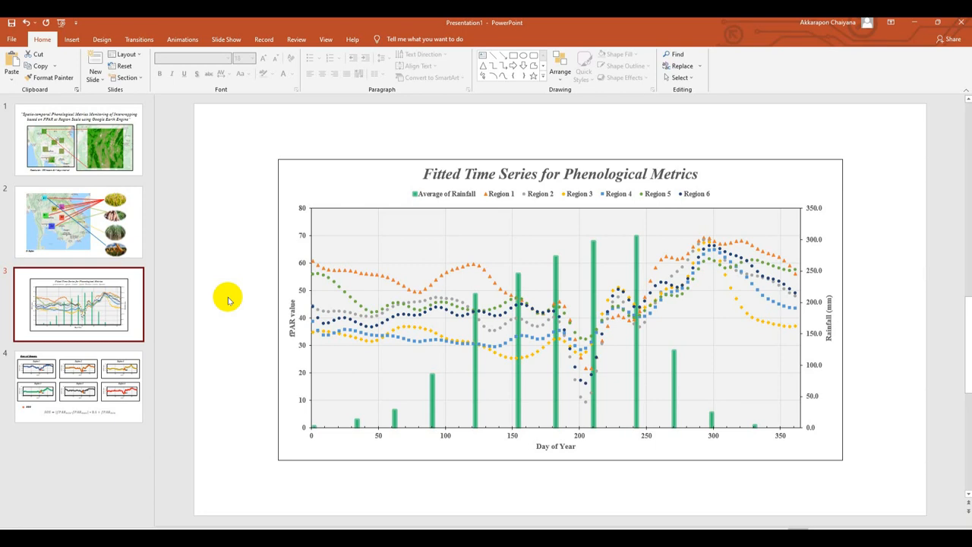
{"action": "mouse_move", "coordinate": [476, 399]}
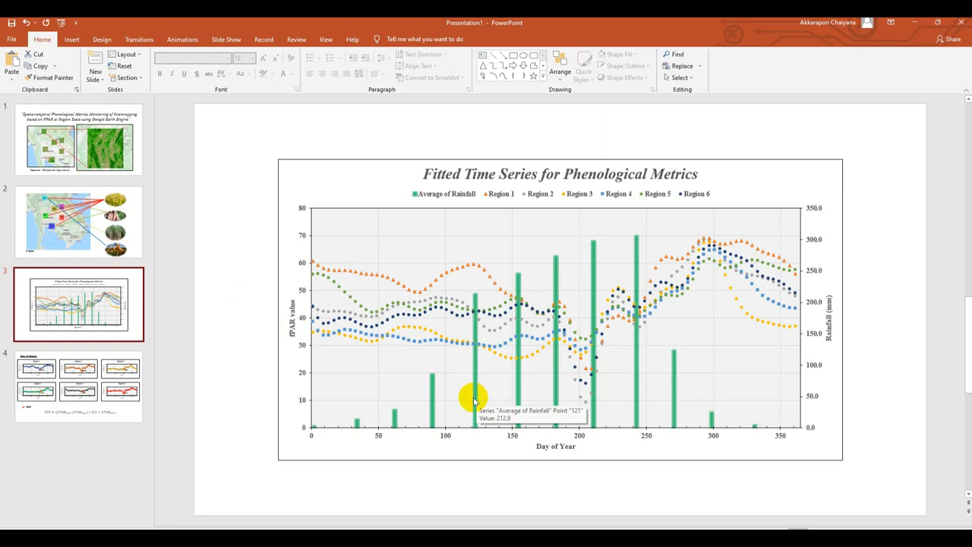
{"action": "mouse_move", "coordinate": [564, 448]}
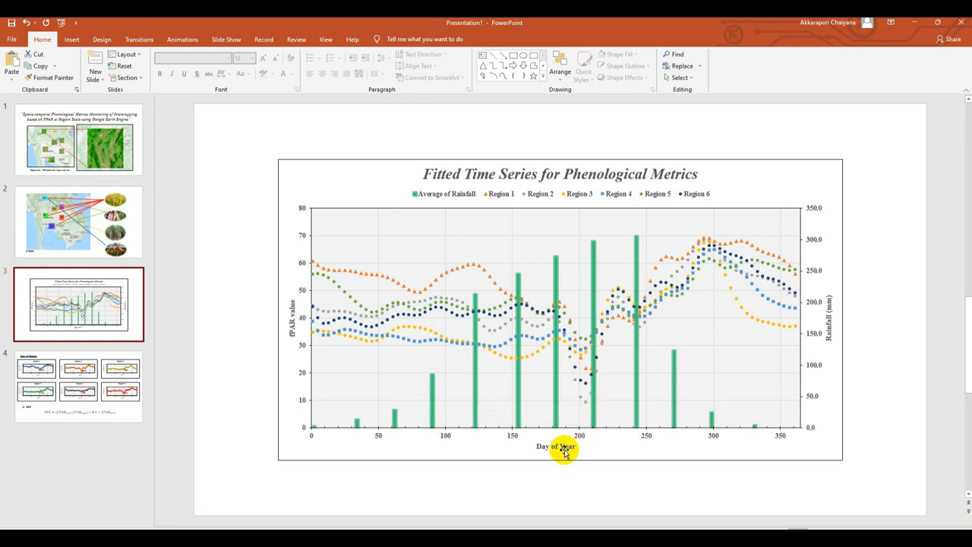
{"action": "mouse_move", "coordinate": [584, 338]}
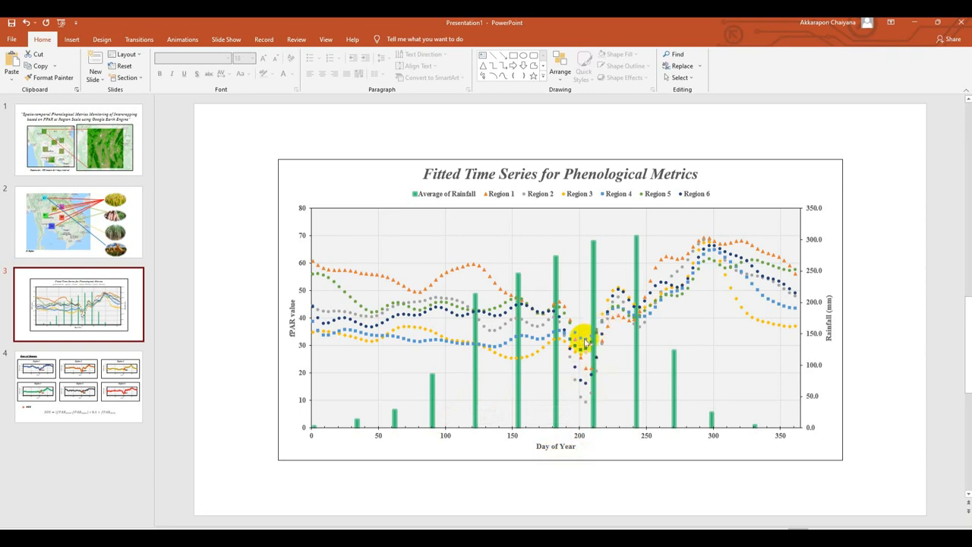
{"action": "mouse_move", "coordinate": [585, 389]}
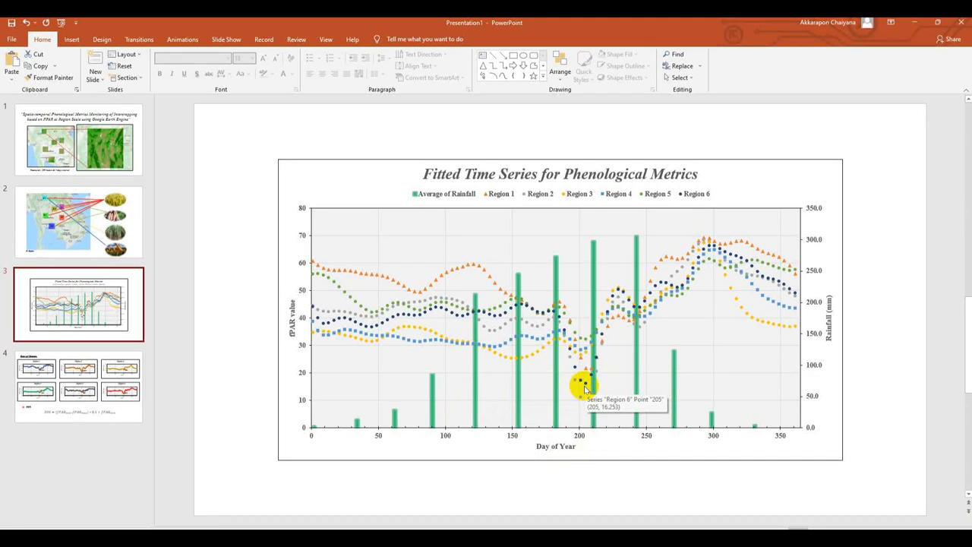
{"action": "mouse_move", "coordinate": [585, 349]}
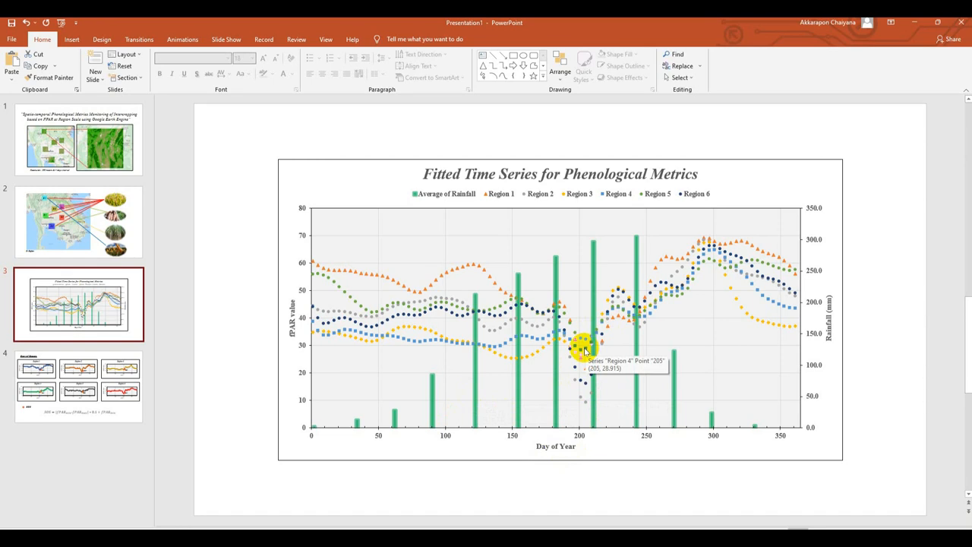
{"action": "mouse_move", "coordinate": [589, 302]}
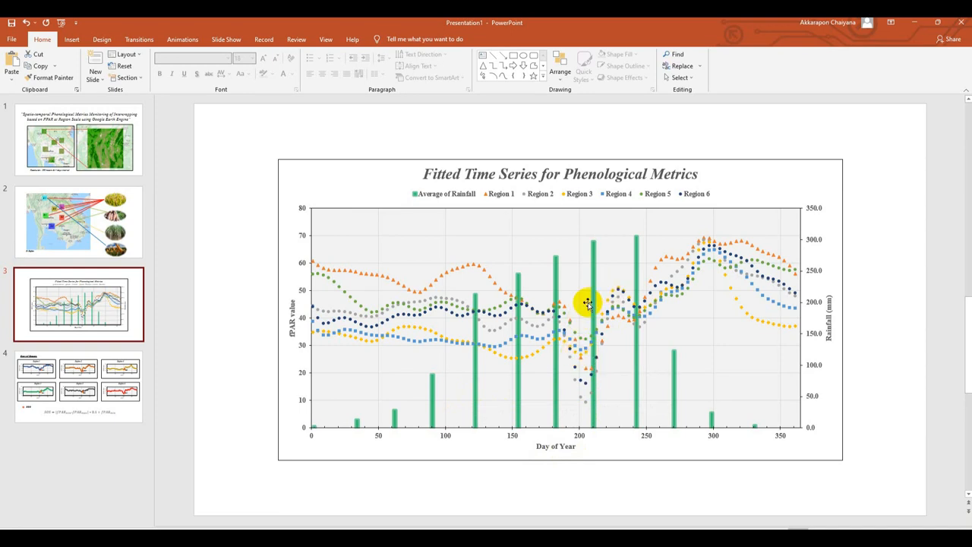
{"action": "mouse_move", "coordinate": [595, 295]}
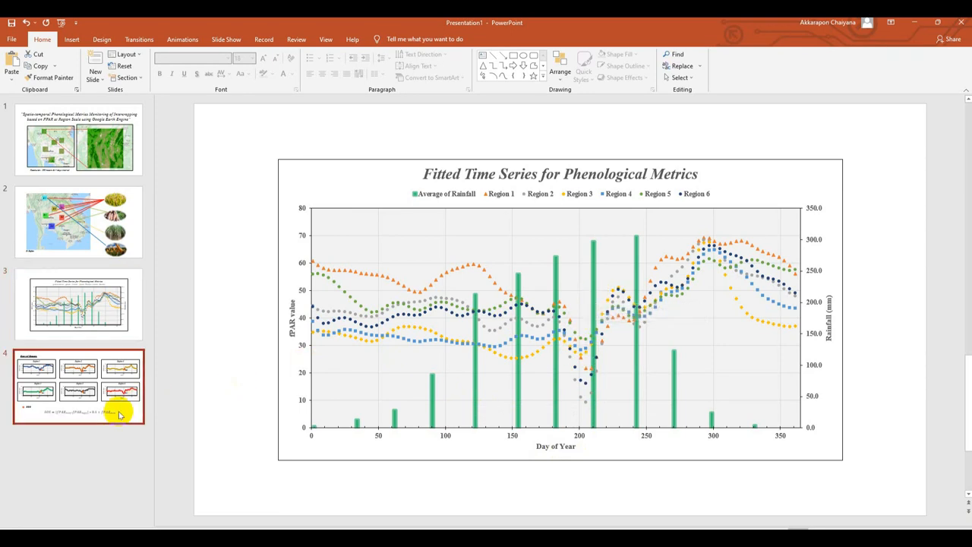
Step: Display slide 4's Start of Season charts and select the SOS formula
{"action": "left_click", "coordinate": [78, 387]}
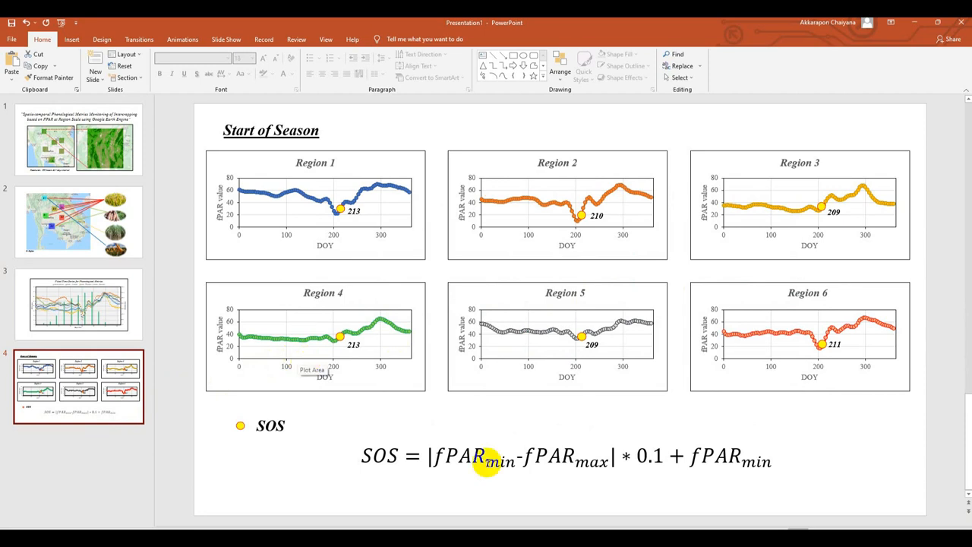
{"action": "left_click", "coordinate": [436, 445]}
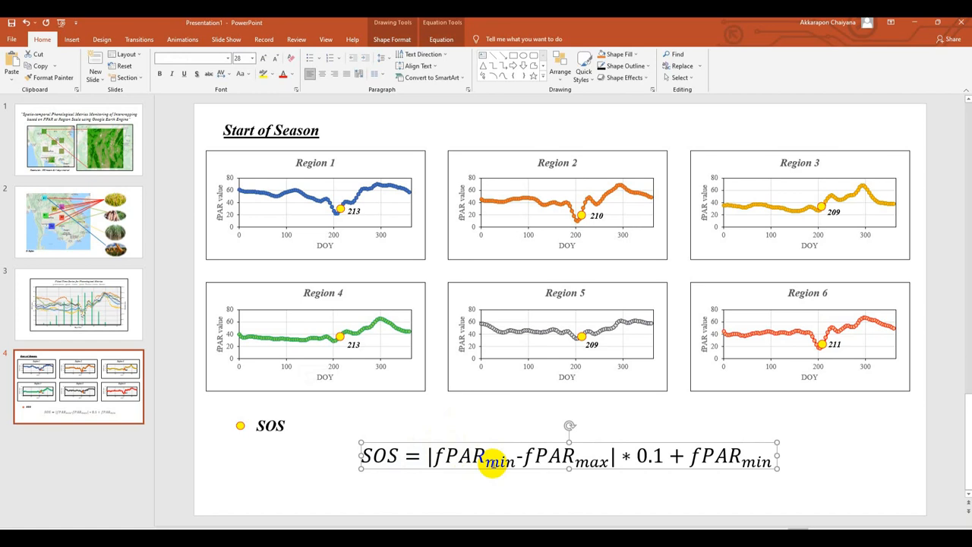
{"action": "mouse_move", "coordinate": [336, 214]}
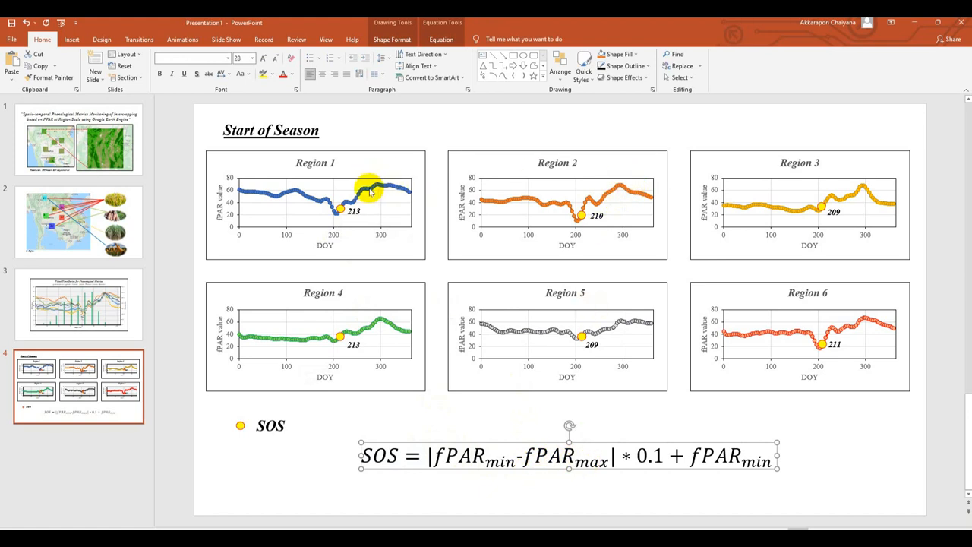
{"action": "left_click", "coordinate": [617, 459]}
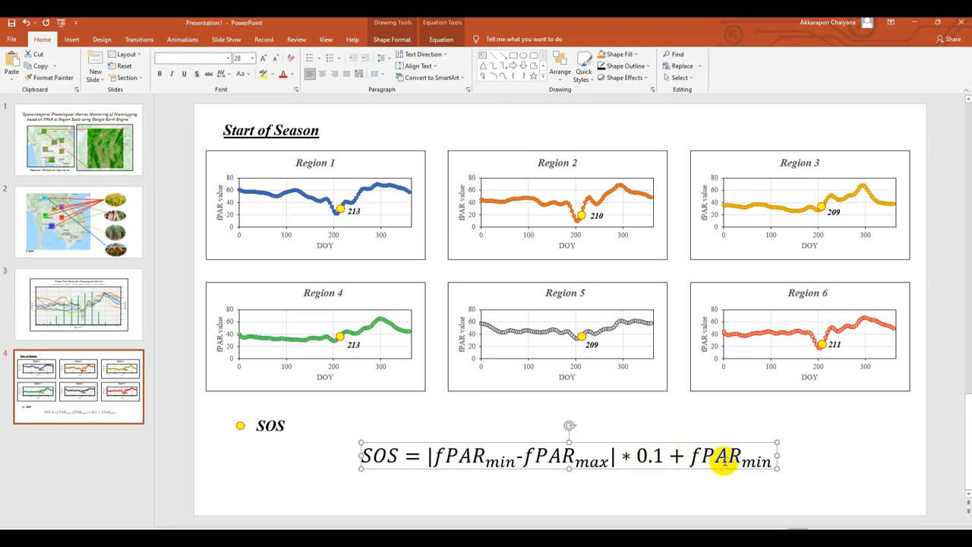
{"action": "mouse_move", "coordinate": [341, 211]}
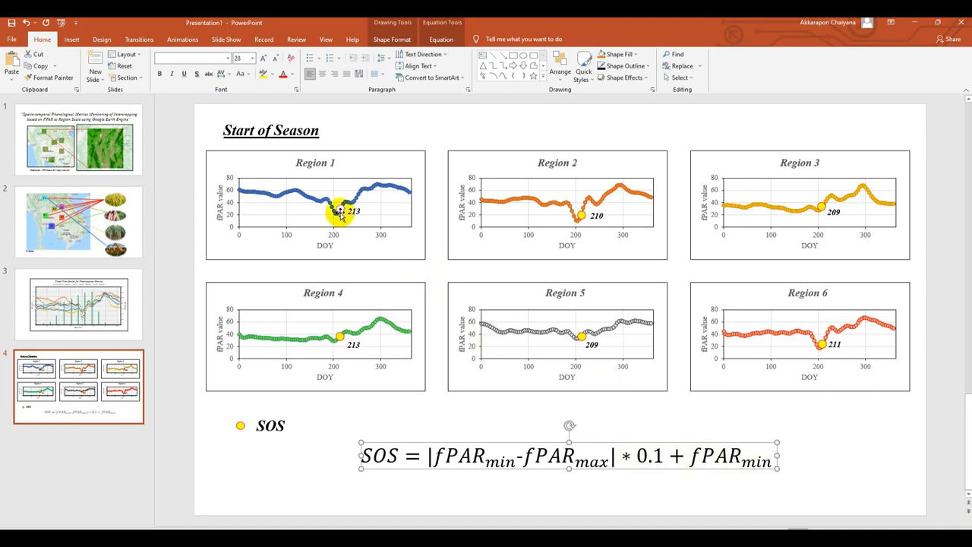
{"action": "left_click", "coordinate": [528, 406]}
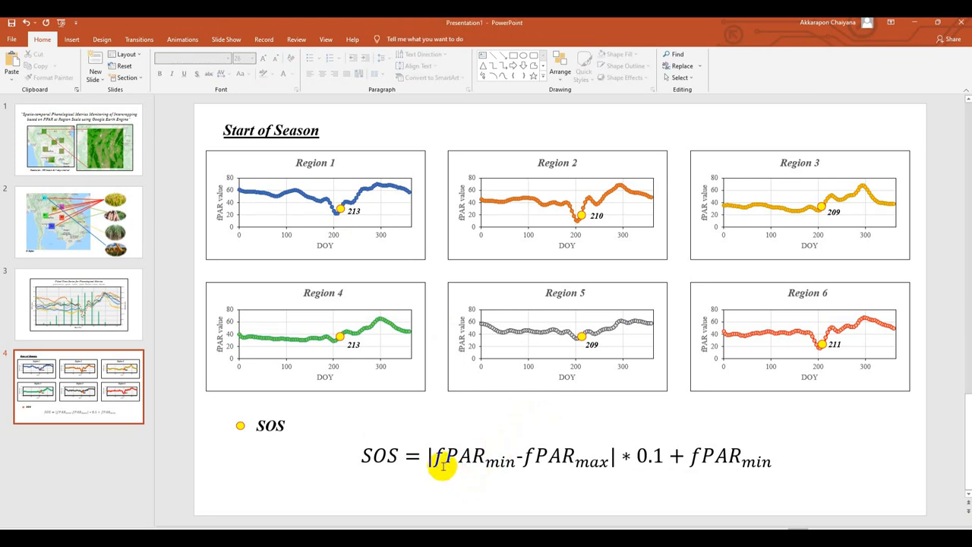
{"action": "mouse_move", "coordinate": [483, 467]}
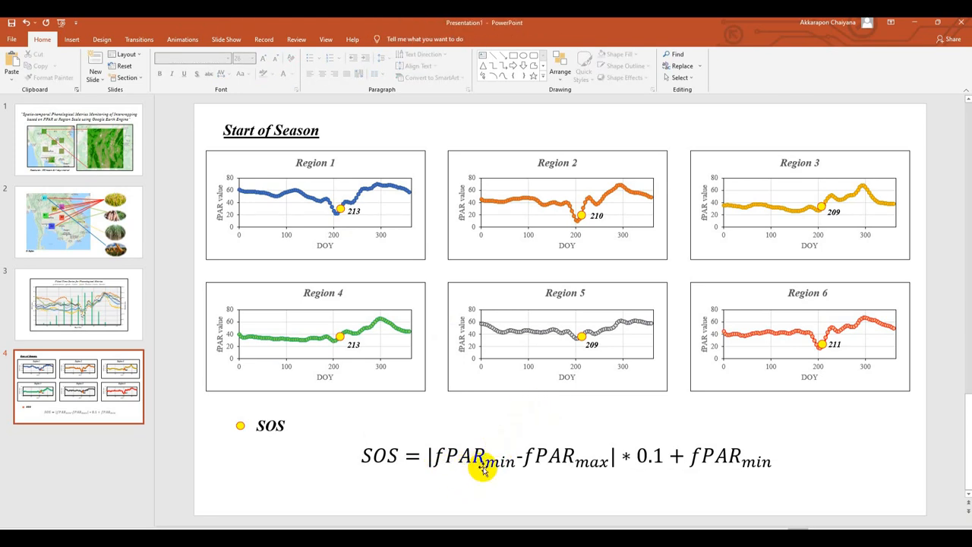
{"action": "mouse_move", "coordinate": [591, 469]}
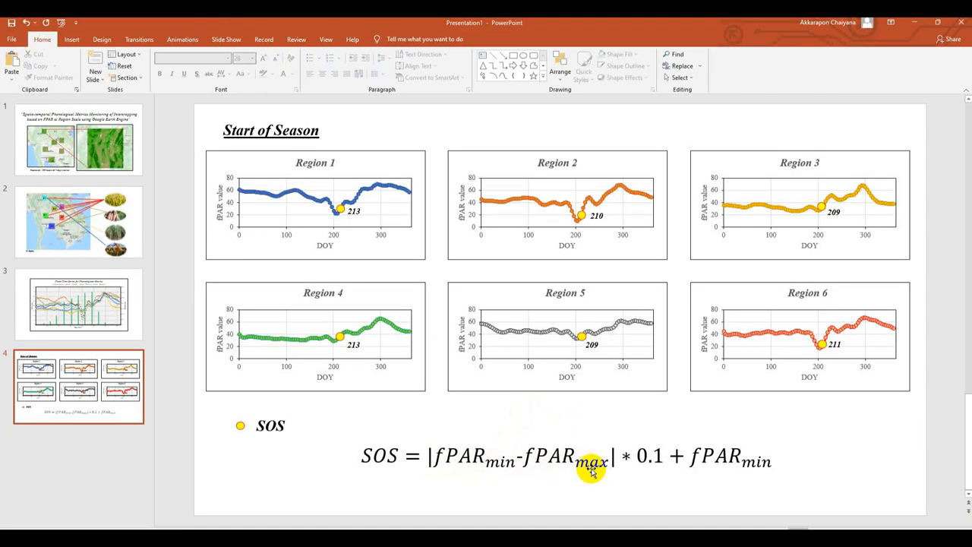
{"action": "mouse_move", "coordinate": [530, 437]}
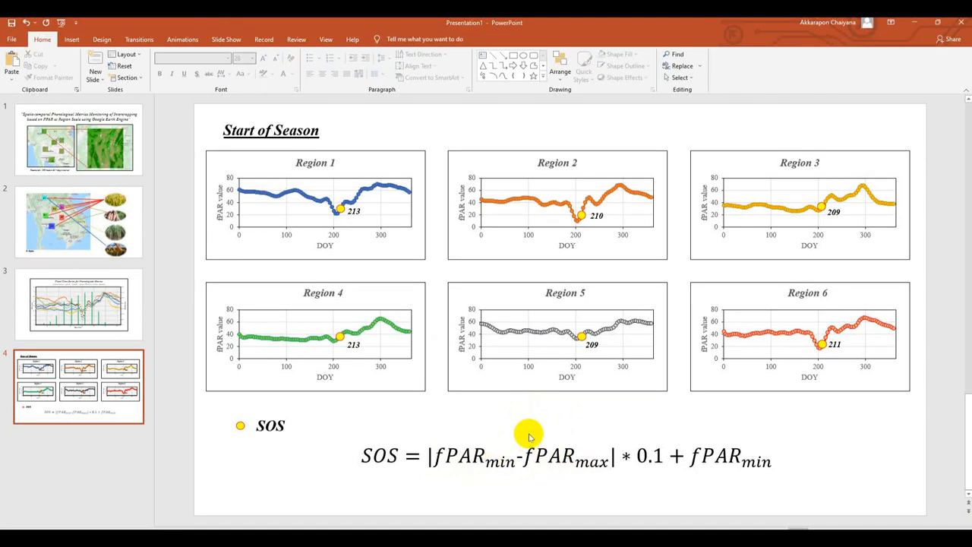
{"action": "mouse_move", "coordinate": [521, 442]}
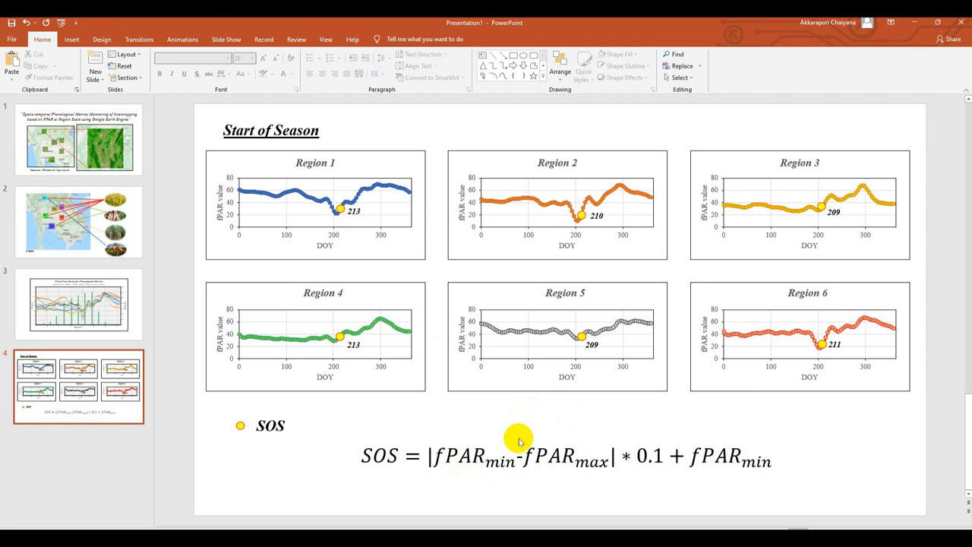
{"action": "mouse_move", "coordinate": [541, 426]}
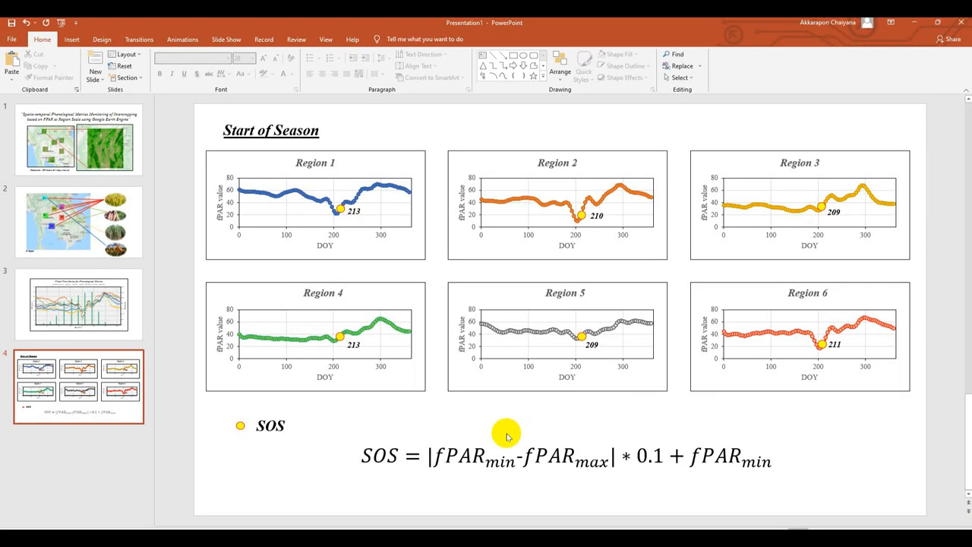
{"action": "mouse_move", "coordinate": [368, 243]}
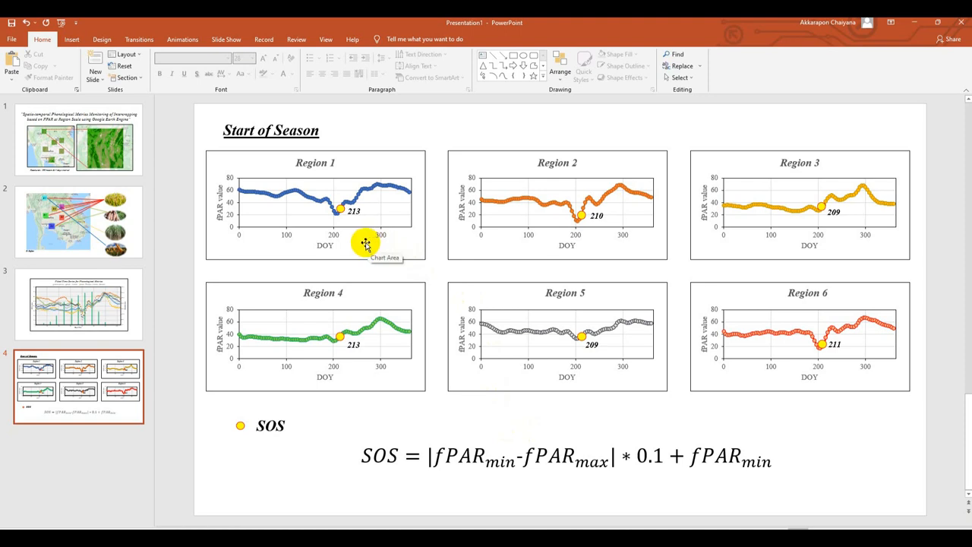
{"action": "mouse_move", "coordinate": [354, 218]}
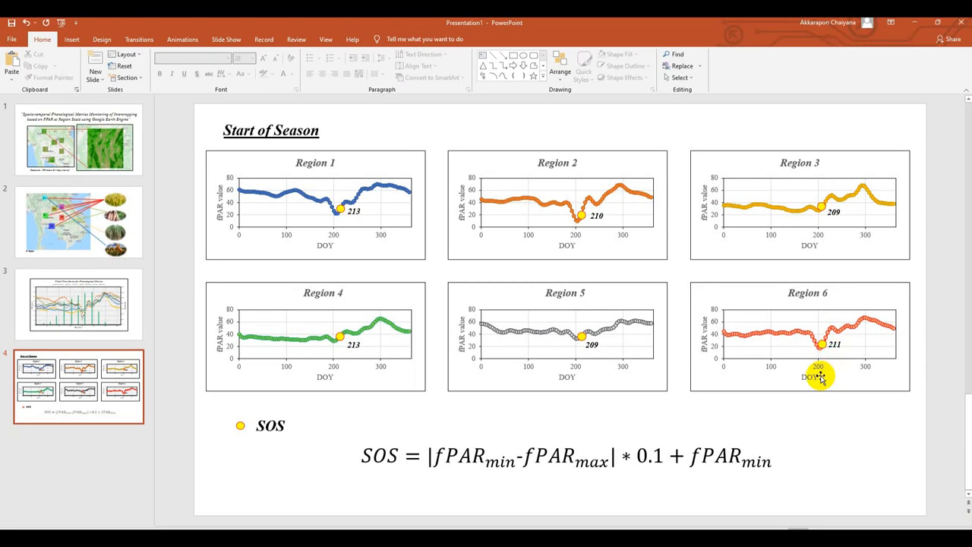
{"action": "mouse_move", "coordinate": [737, 381]}
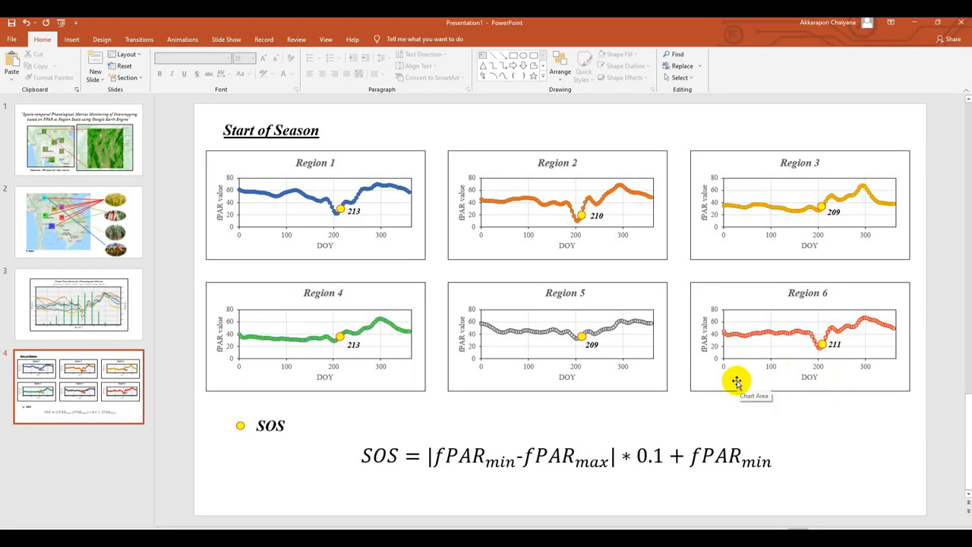
{"action": "mouse_move", "coordinate": [777, 420]}
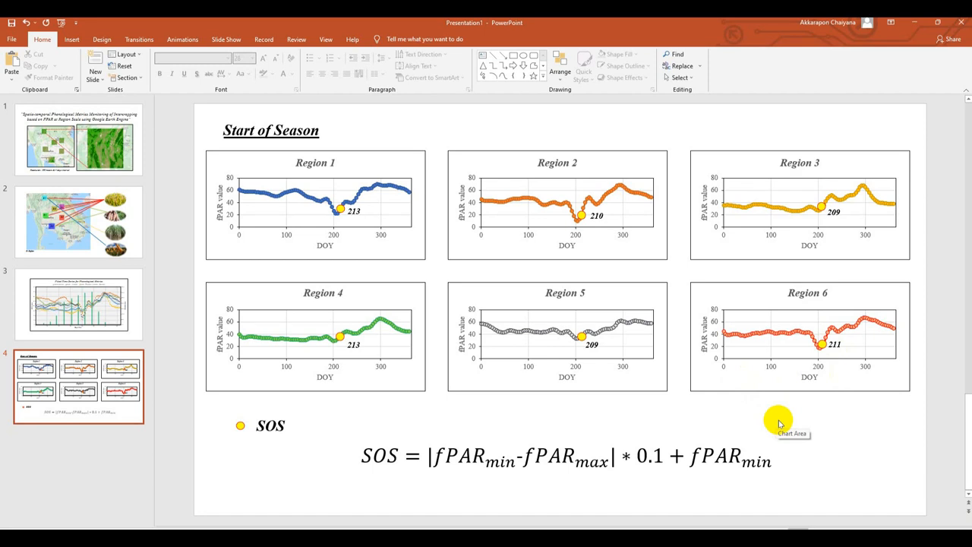
{"action": "mouse_move", "coordinate": [430, 273]}
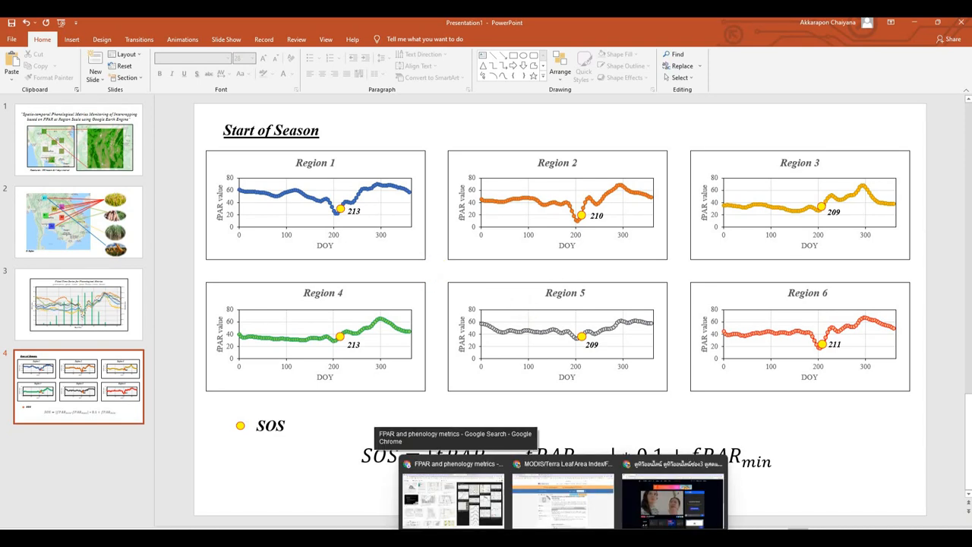
Step: Bring Chrome forward and switch to the '*FPAR - Earth Engine Code Editor' tab
{"action": "left_click", "coordinate": [453, 497]}
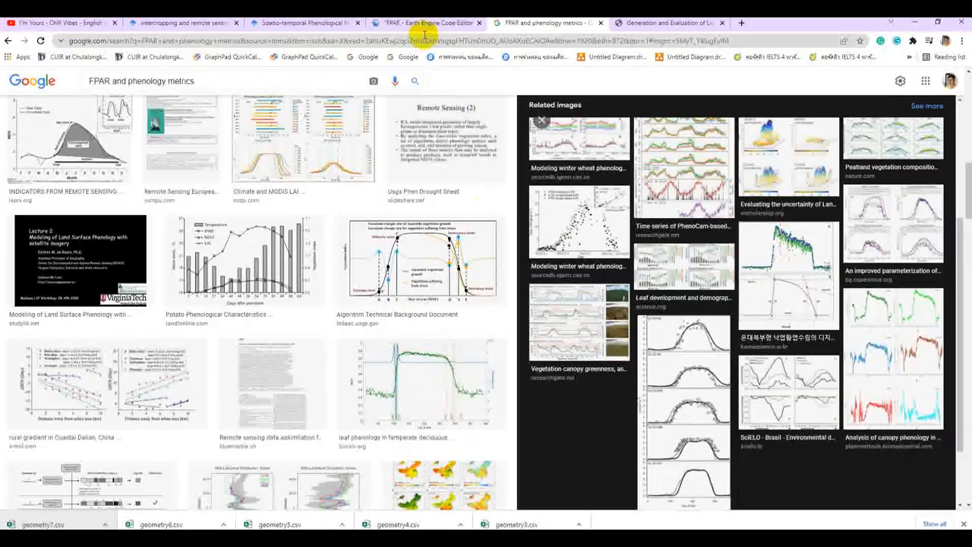
{"action": "left_click", "coordinate": [425, 22]}
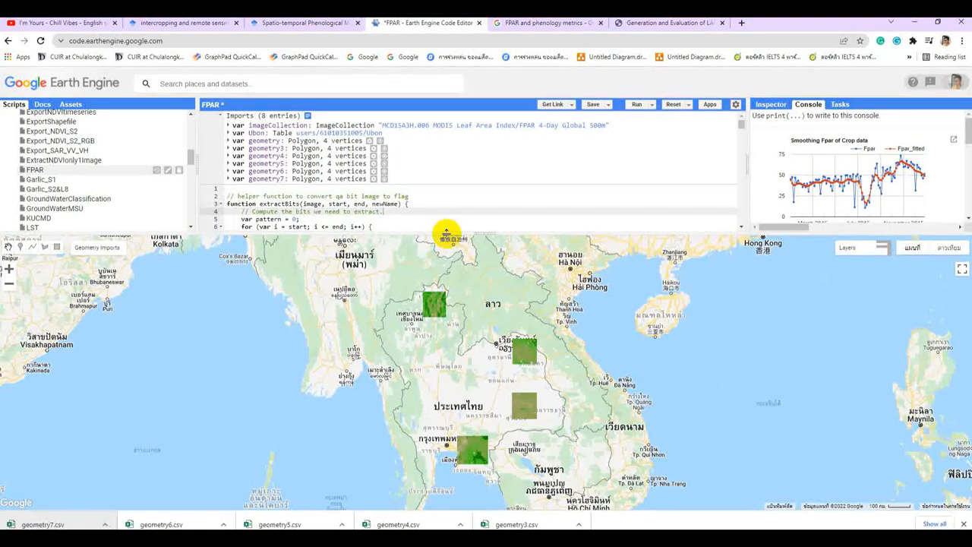
{"action": "mouse_move", "coordinate": [325, 186]}
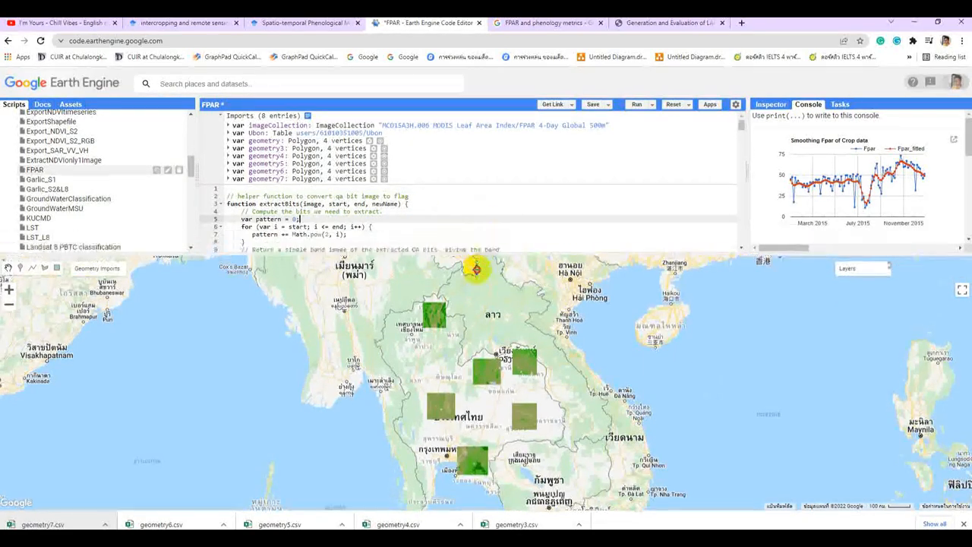
{"action": "scroll", "scroll_direction": "down", "scroll_amount": 3}
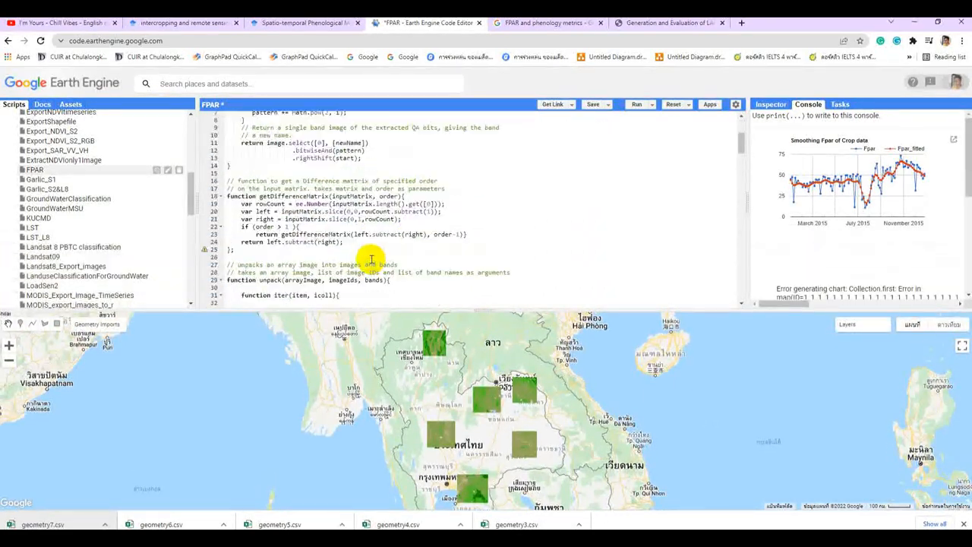
{"action": "scroll", "scroll_direction": "down", "scroll_amount": 3}
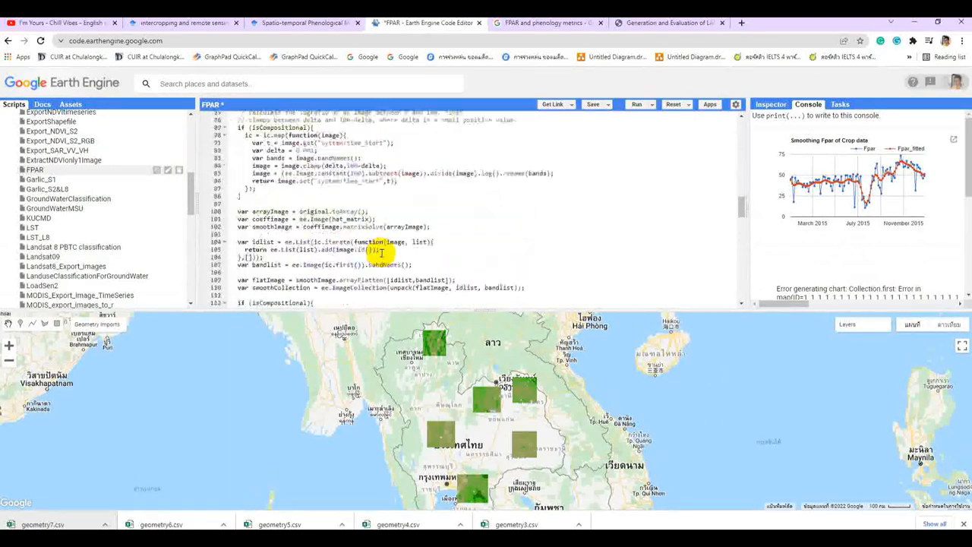
{"action": "scroll", "scroll_direction": "down", "scroll_amount": 3}
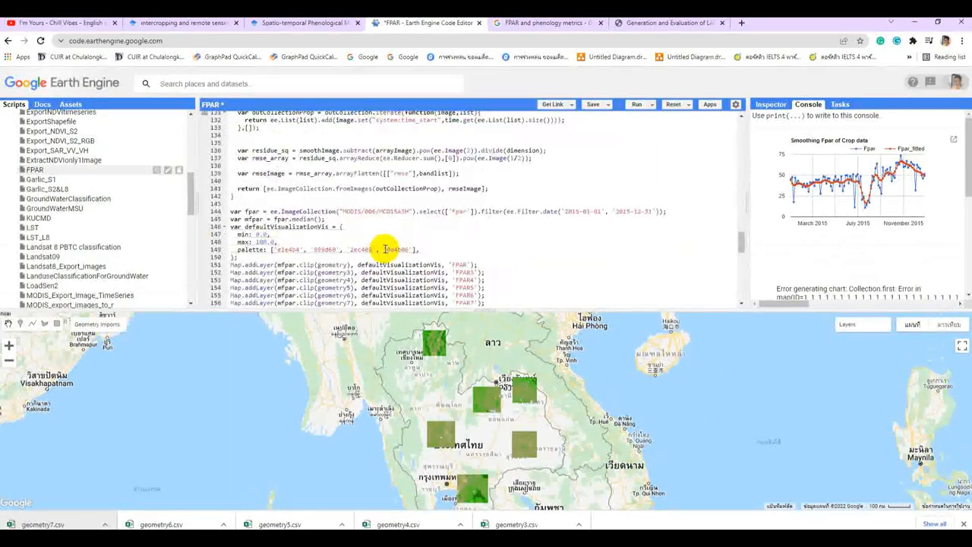
{"action": "scroll", "scroll_direction": "down", "scroll_amount": 3}
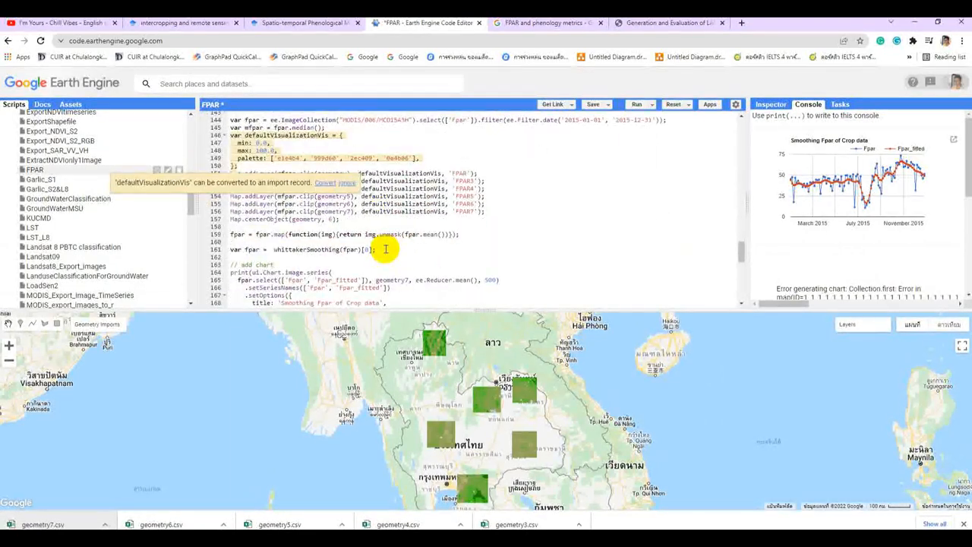
{"action": "scroll", "scroll_direction": "down", "scroll_amount": 3}
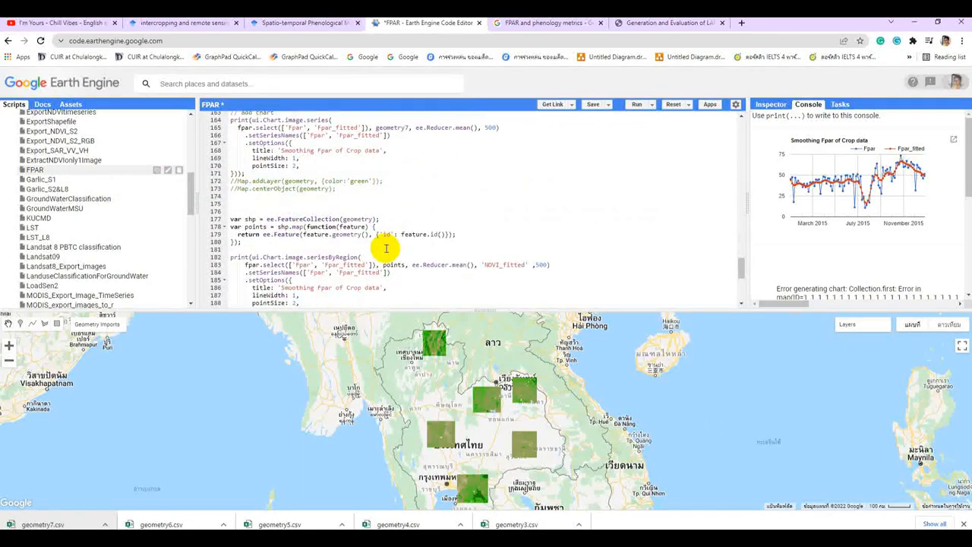
{"action": "scroll", "scroll_direction": "down", "scroll_amount": 3}
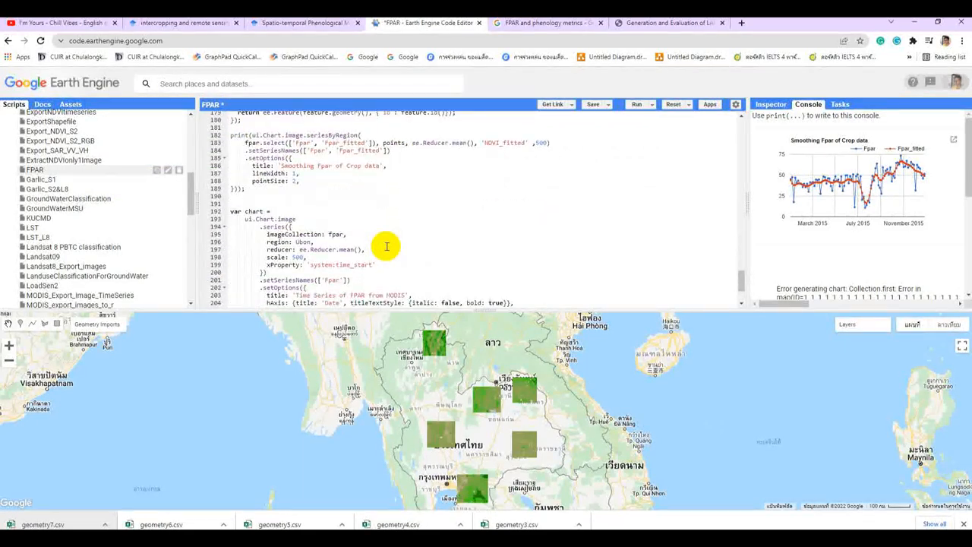
{"action": "scroll", "scroll_direction": "down", "scroll_amount": 3}
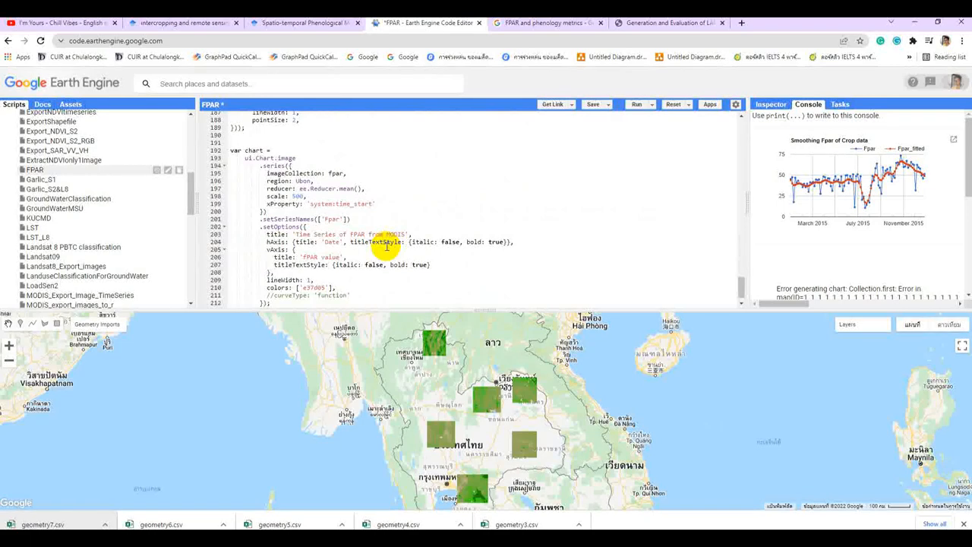